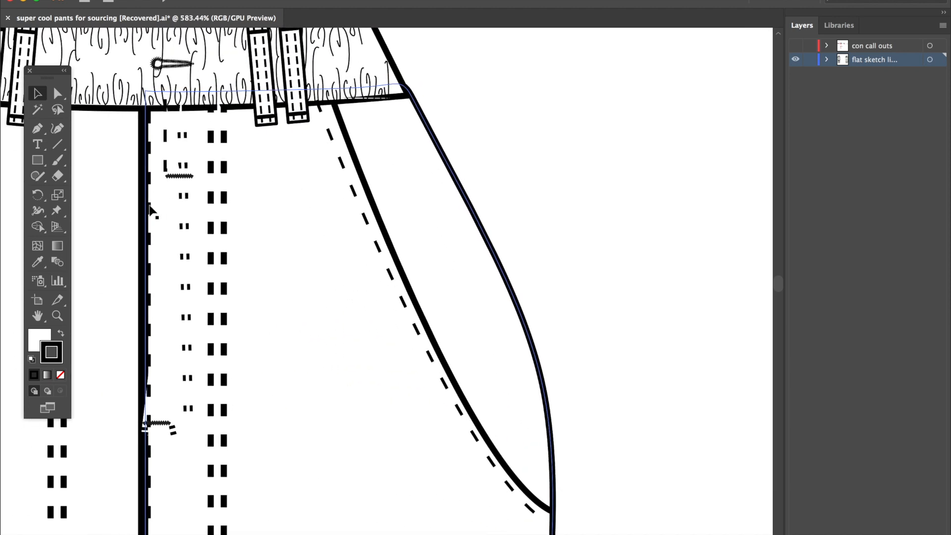
# Step: Make the 'con call outs' layer visible and review the callouts on the front and back sketches
pyautogui.scroll(-3)
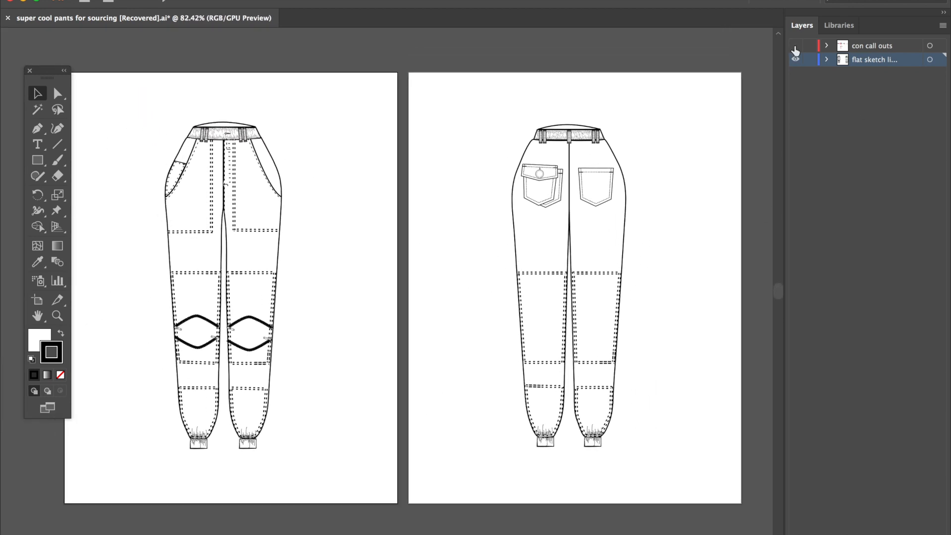
pyautogui.click(796, 46)
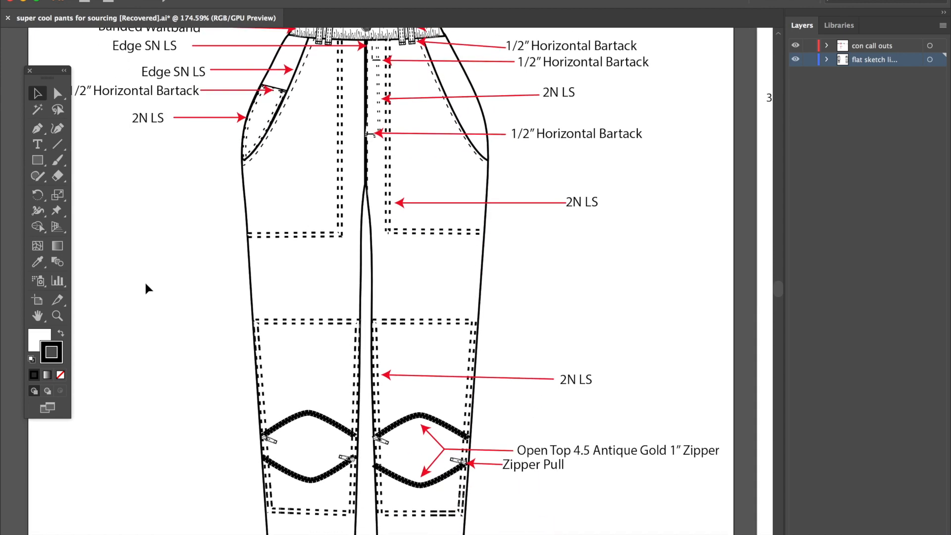
pyautogui.scroll(-3)
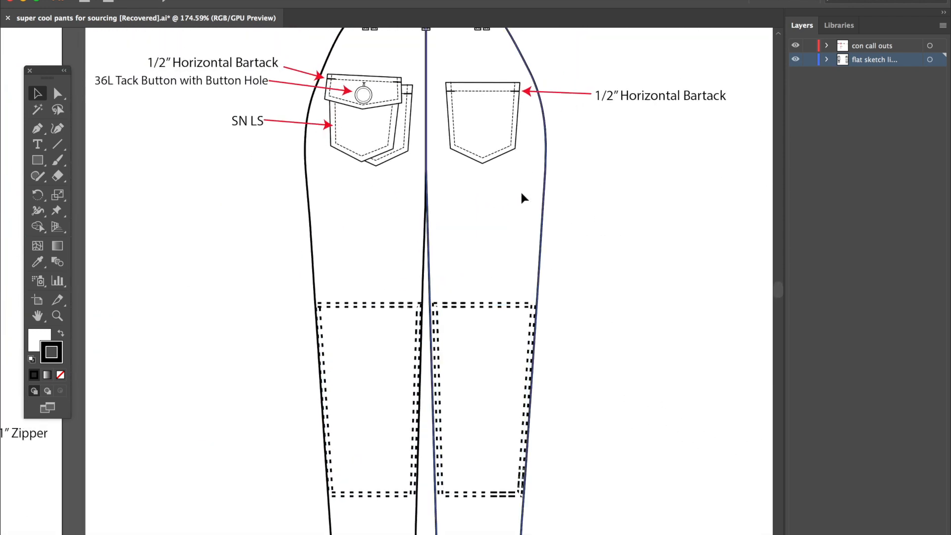
pyautogui.scroll(-3)
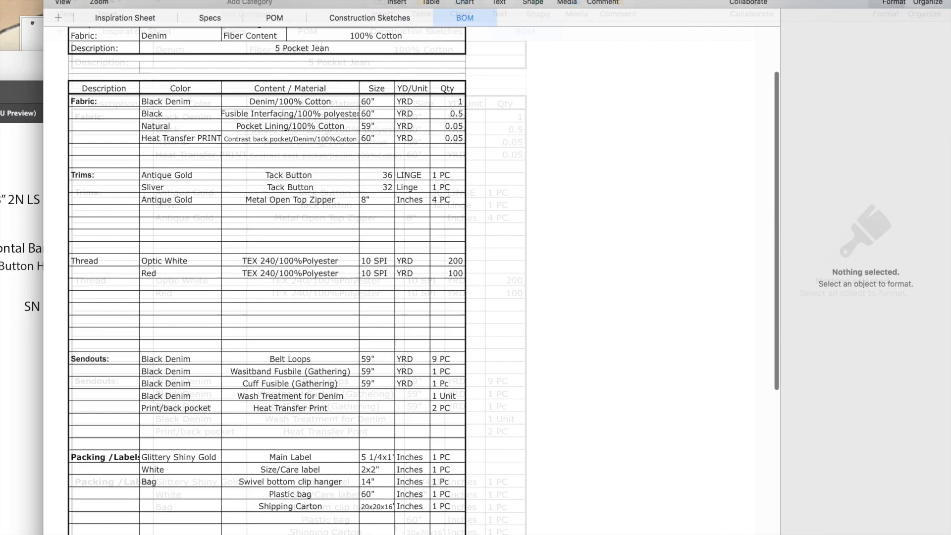
# Step: View the Inspiration Sheet with the W600 header and red metallic jumpsuit photo
pyautogui.click(84, 12)
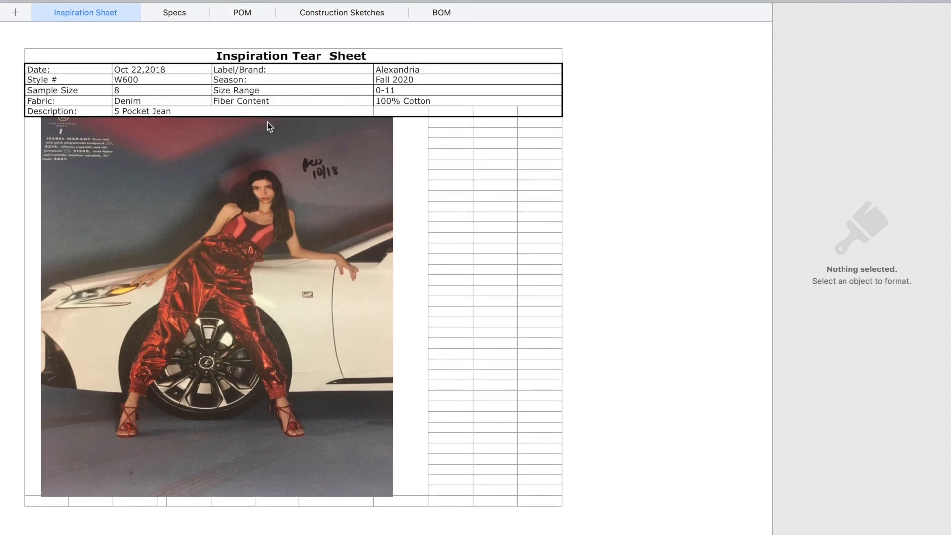
pyautogui.scroll(-3)
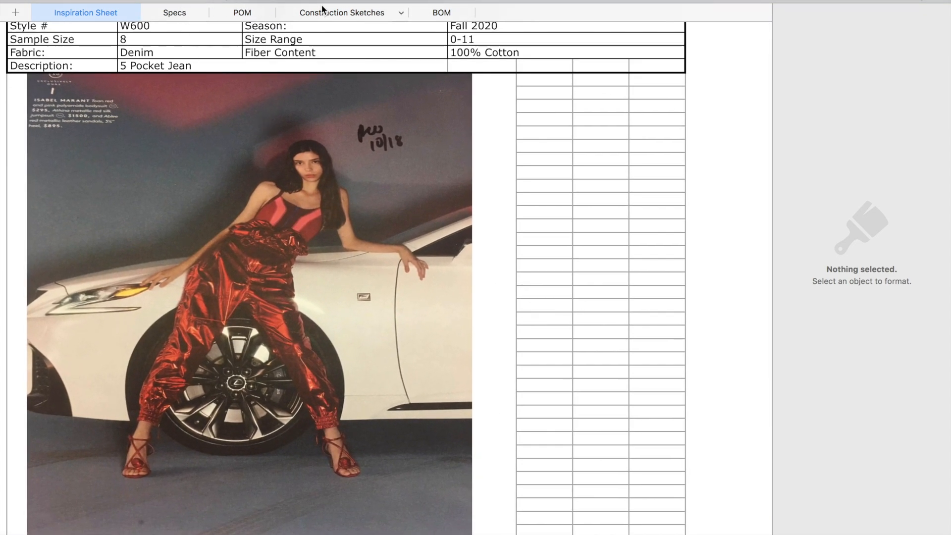
# Step: Review the Construction Sketches sheet's annotated sketches and Construction Key, then move to the Bill of Materials
pyautogui.click(342, 12)
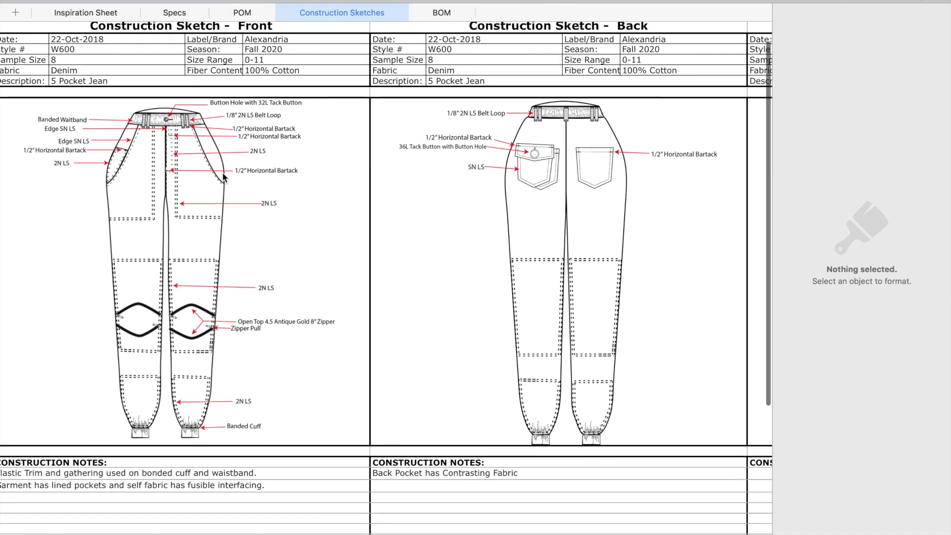
pyautogui.scroll(-3)
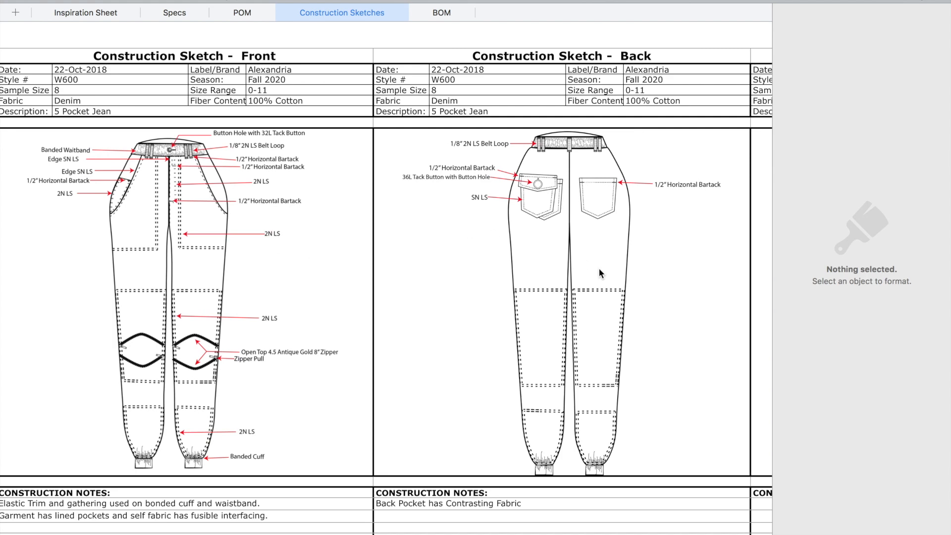
pyautogui.scroll(-3)
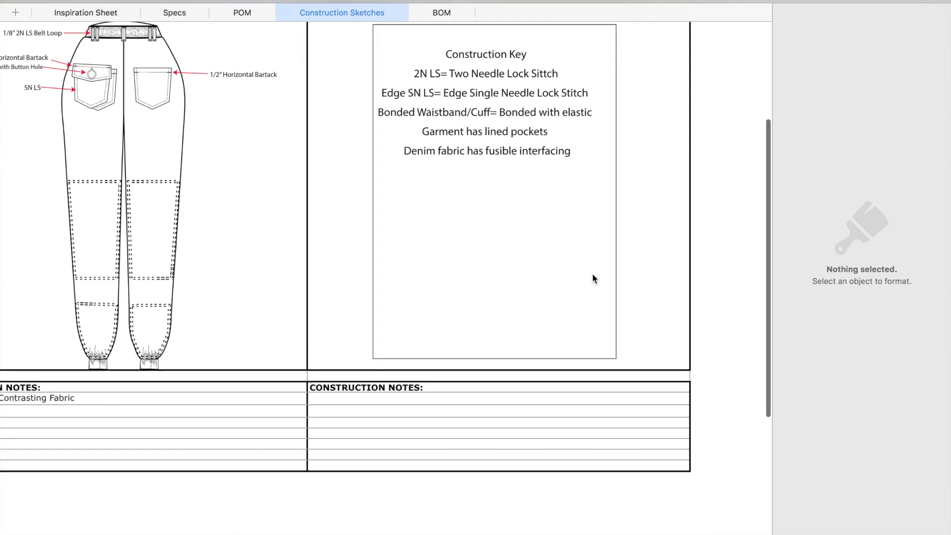
pyautogui.click(442, 11)
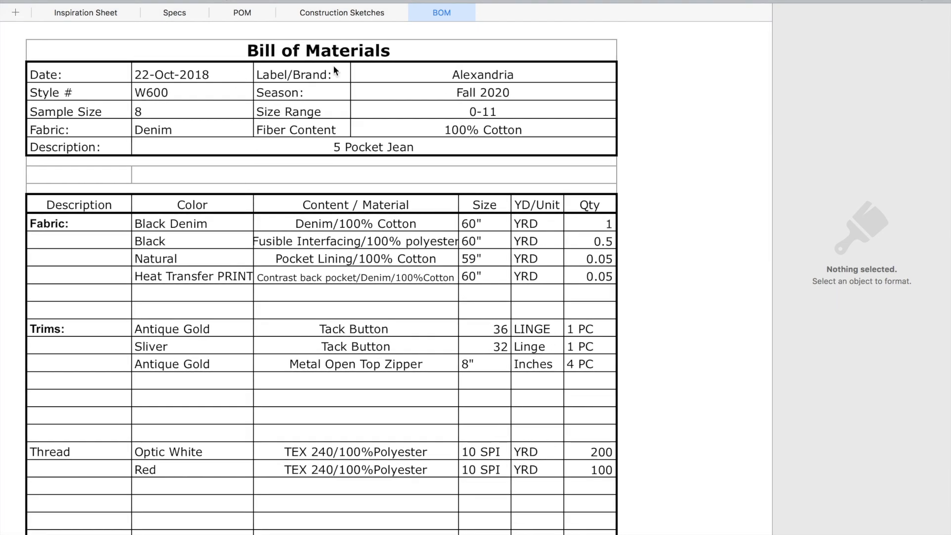
pyautogui.scroll(-3)
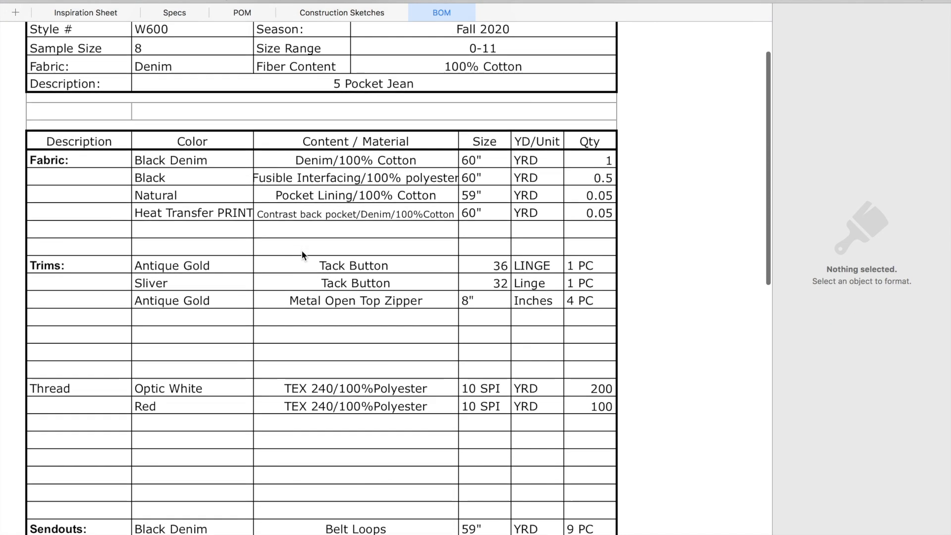
pyautogui.scroll(-3)
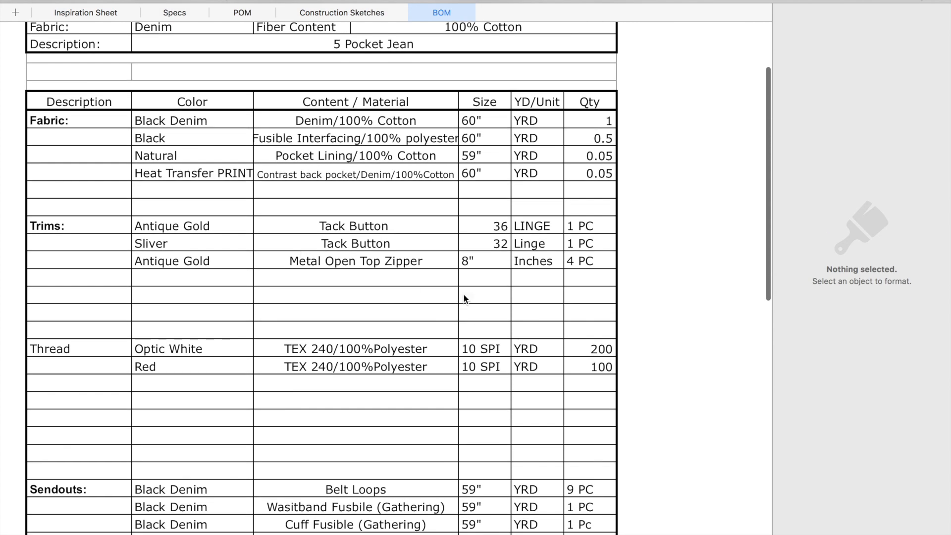
pyautogui.moveTo(659, 354)
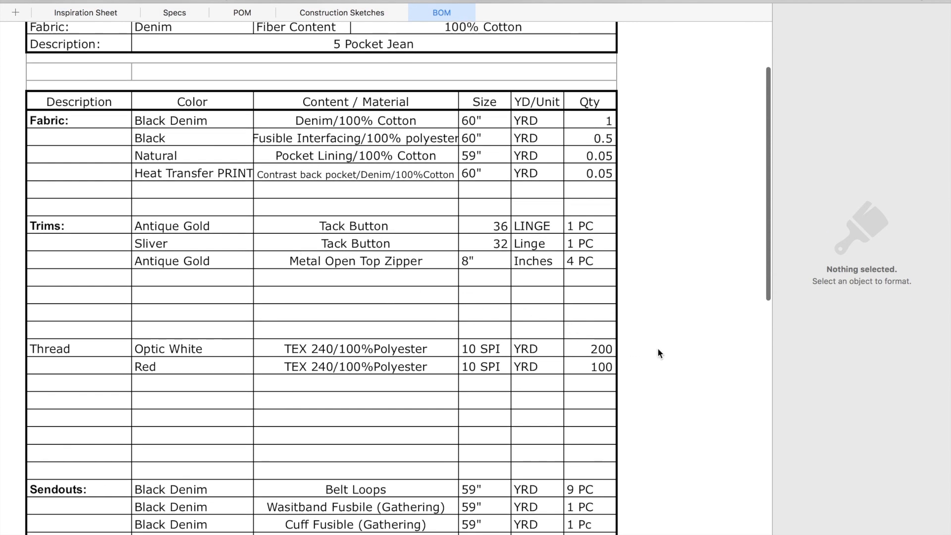
pyautogui.scroll(-3)
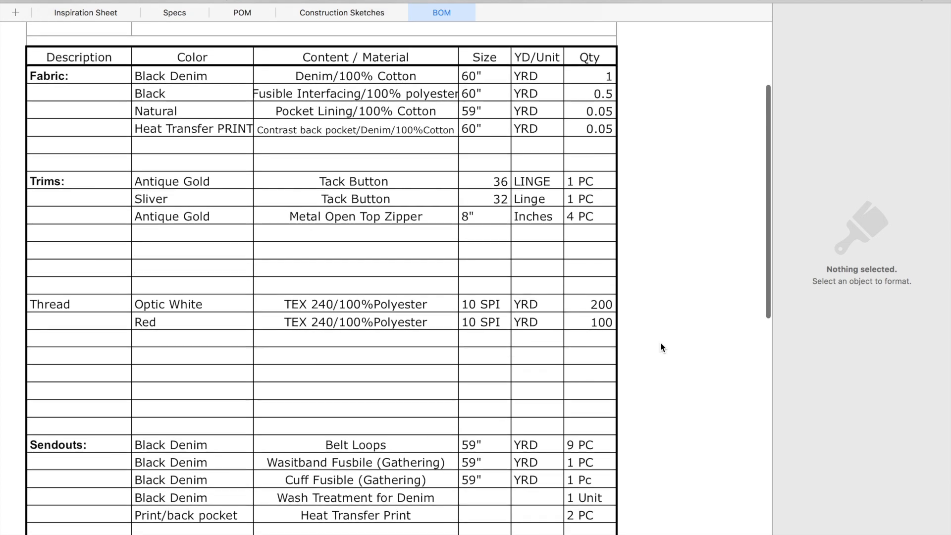
pyautogui.scroll(-3)
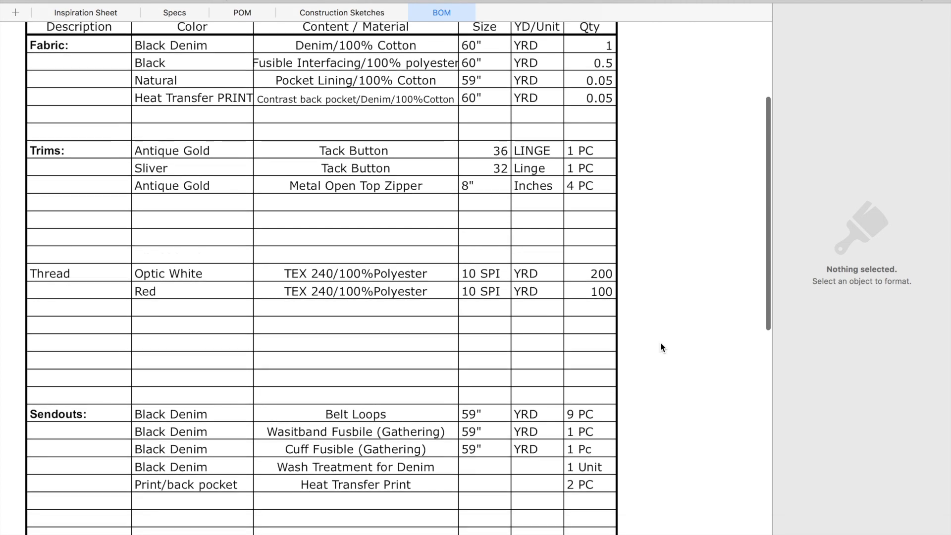
pyautogui.scroll(-3)
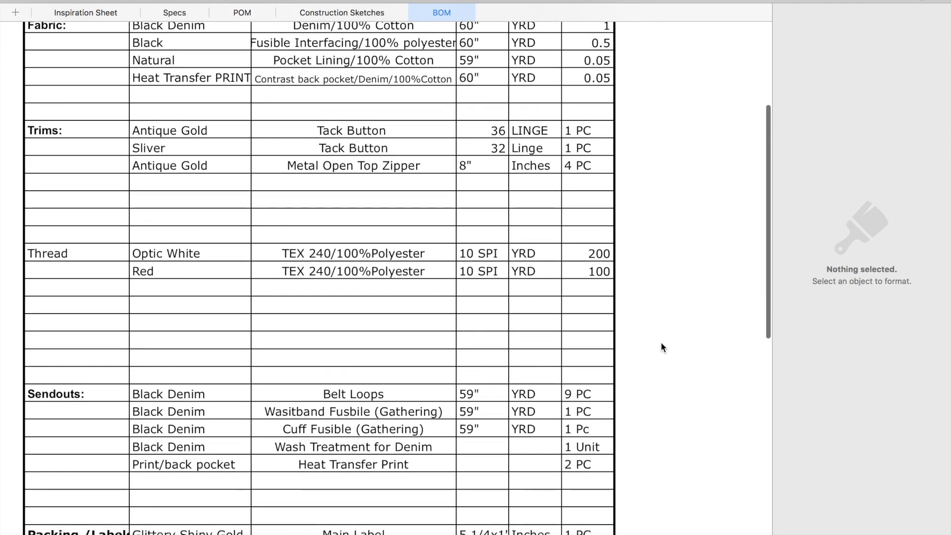
pyautogui.scroll(-3)
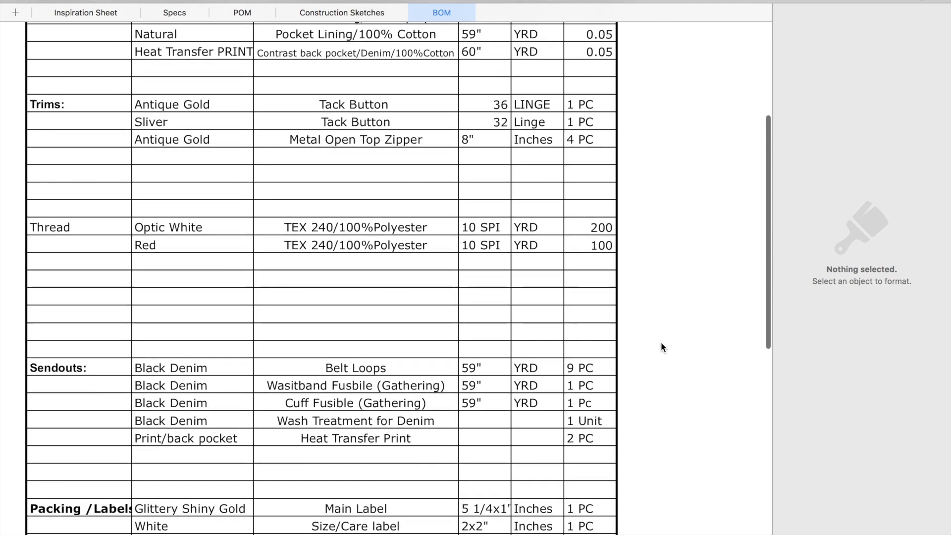
pyautogui.scroll(-3)
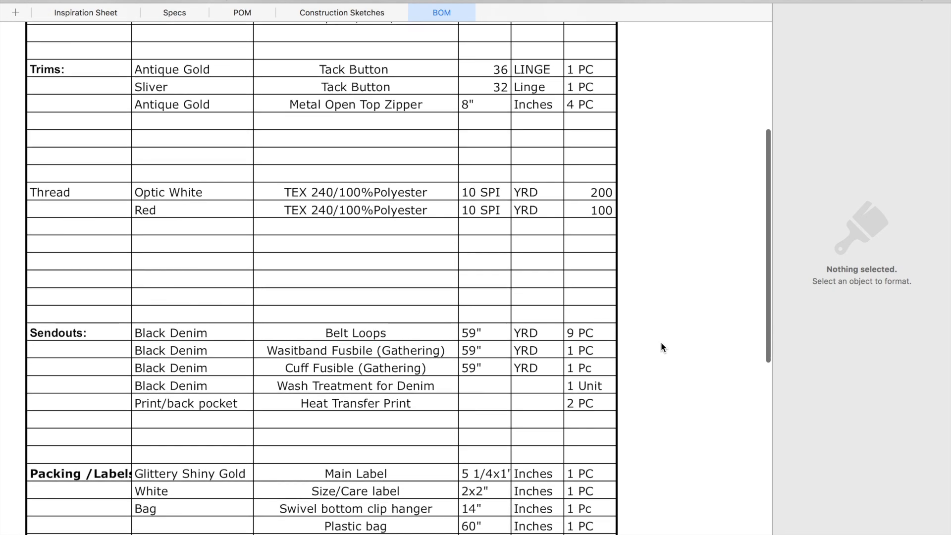
pyautogui.scroll(-3)
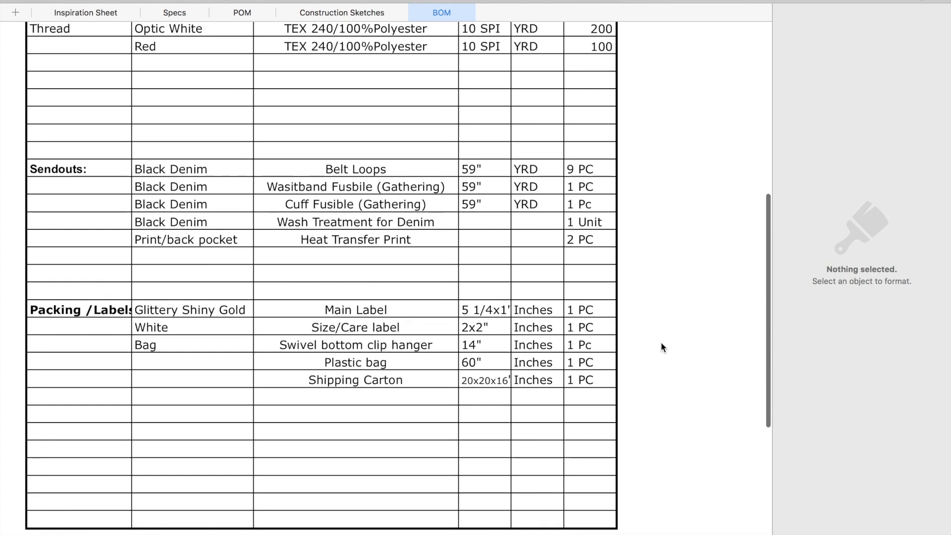
pyautogui.scroll(-3)
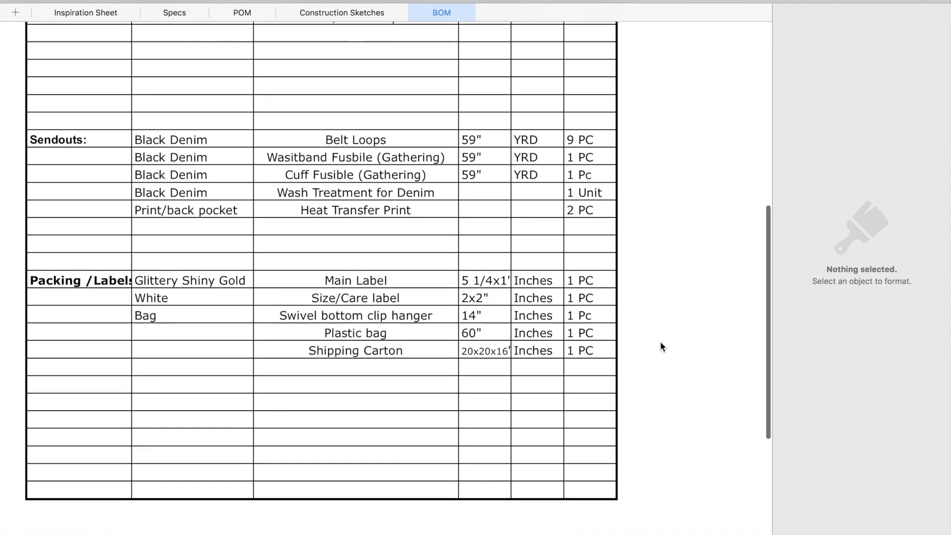
pyautogui.scroll(-3)
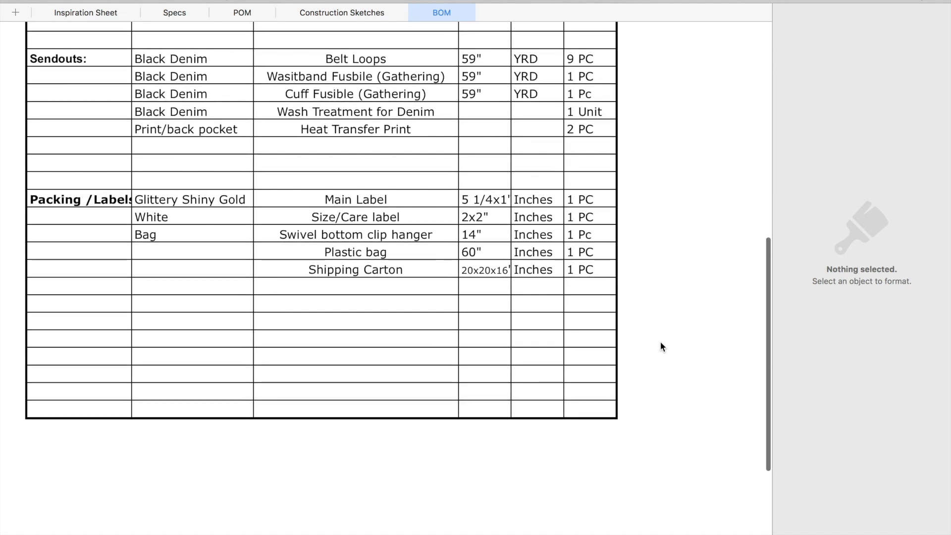
pyautogui.scroll(-3)
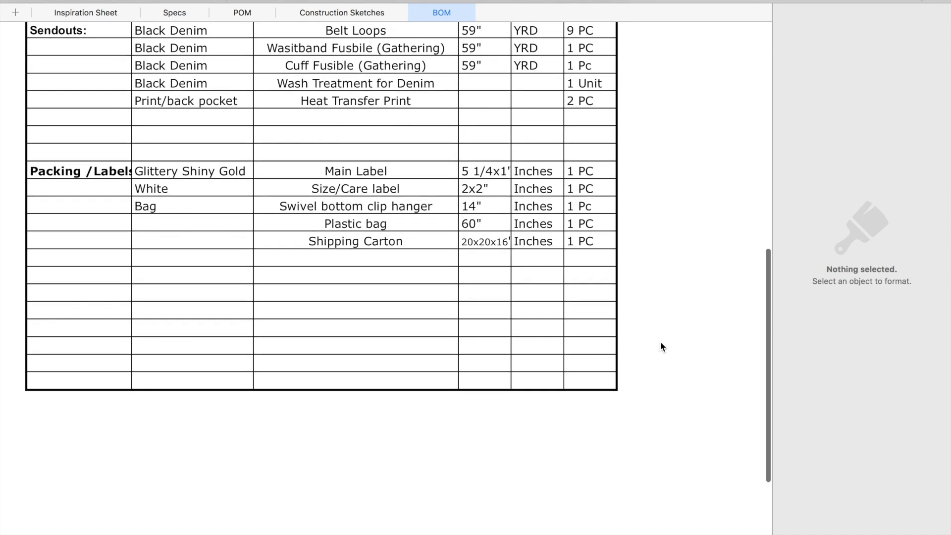
pyautogui.scroll(-3)
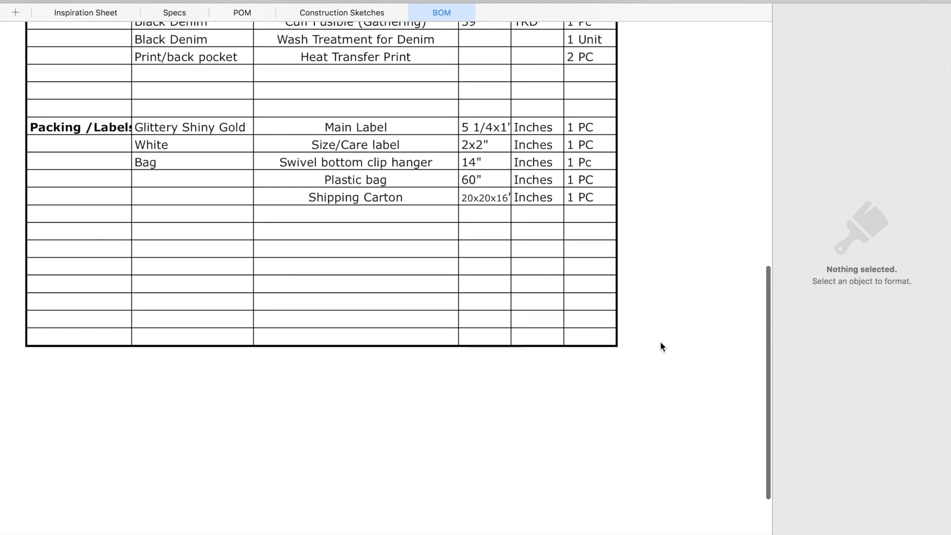
pyautogui.scroll(-3)
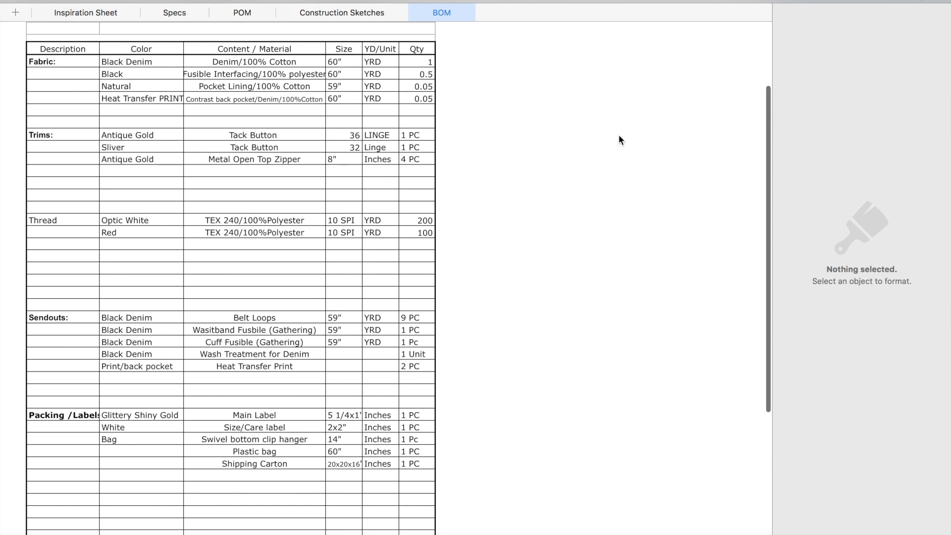
pyautogui.moveTo(226, 53)
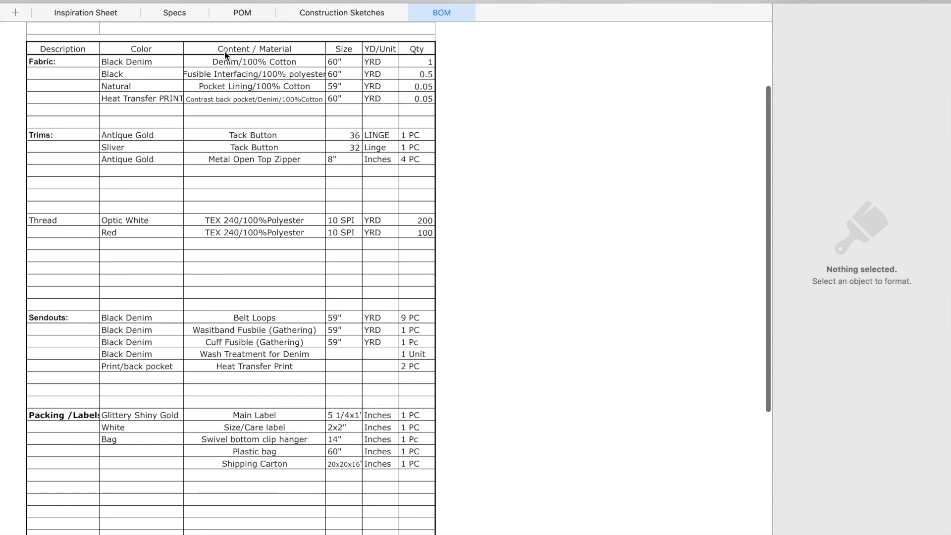
# Step: Fill in TOL and requested values down the W600 Point of Measure table
pyautogui.click(175, 11)
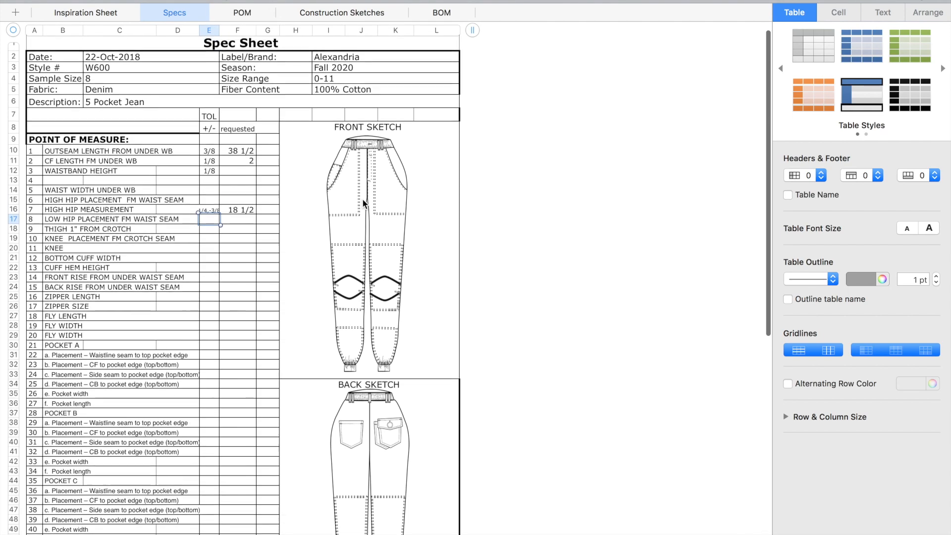
pyautogui.scroll(-3)
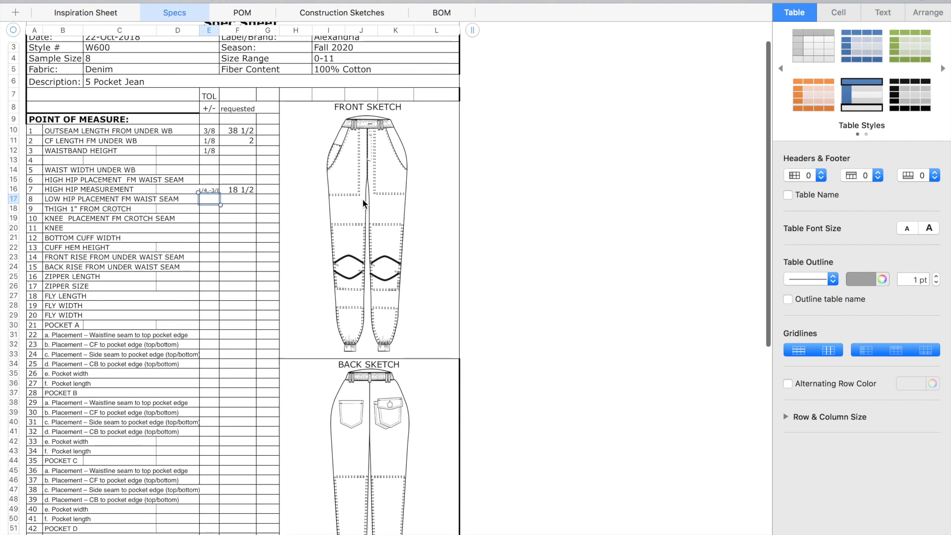
pyautogui.scroll(-3)
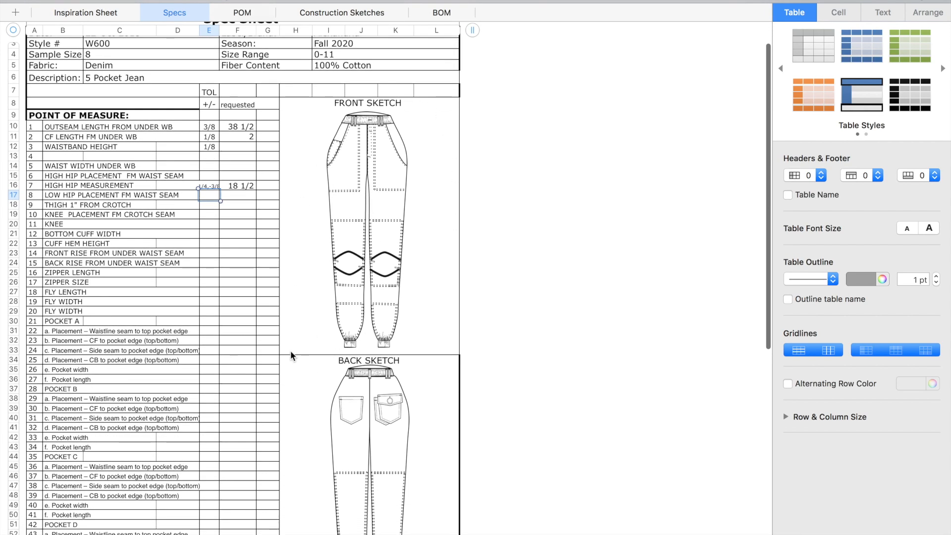
pyautogui.scroll(-3)
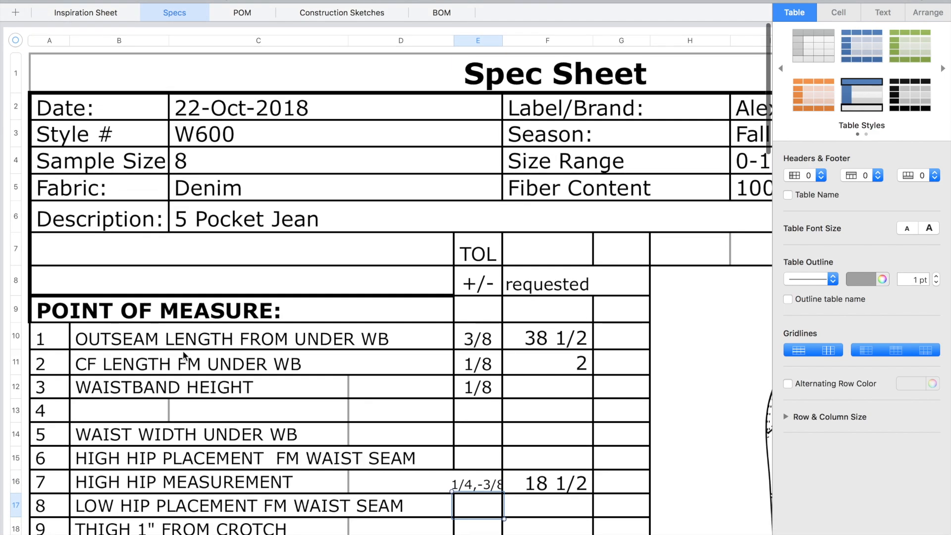
pyautogui.scroll(-3)
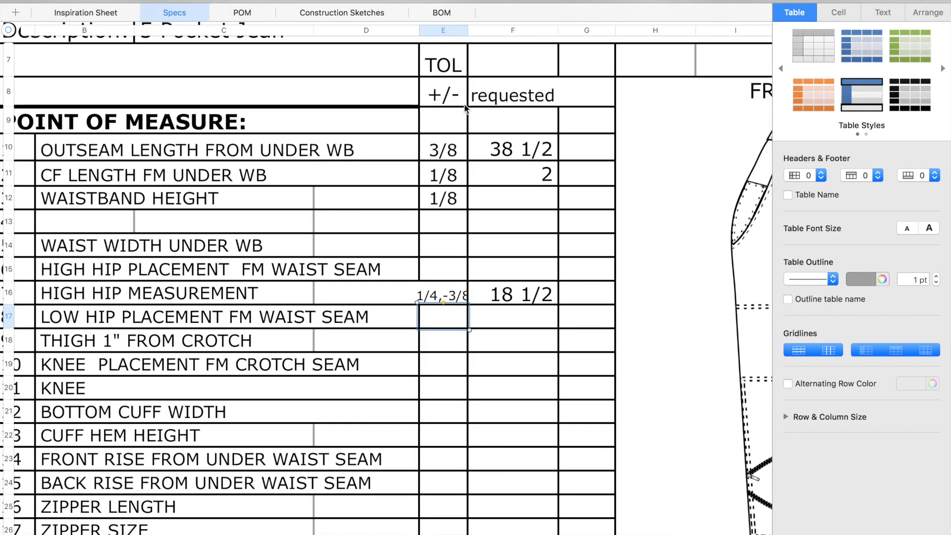
pyautogui.scroll(-3)
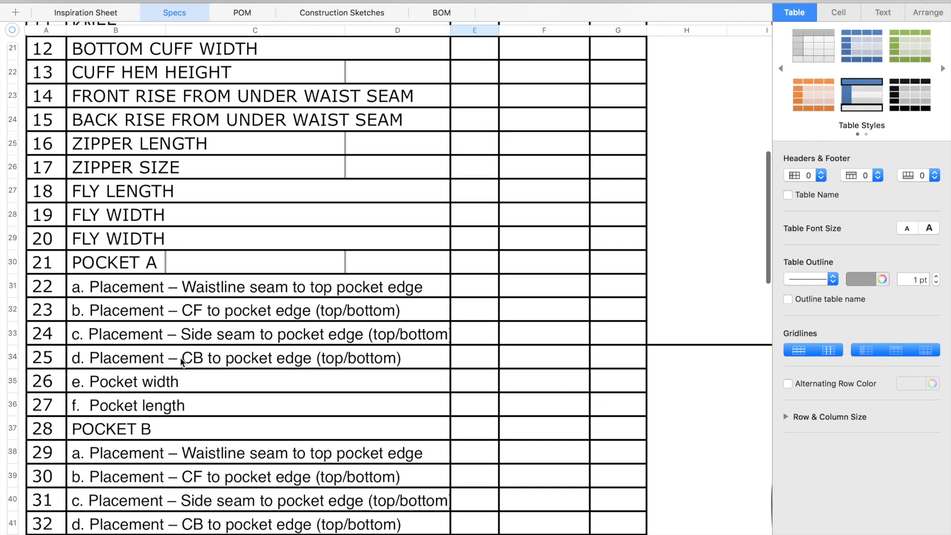
pyautogui.scroll(-3)
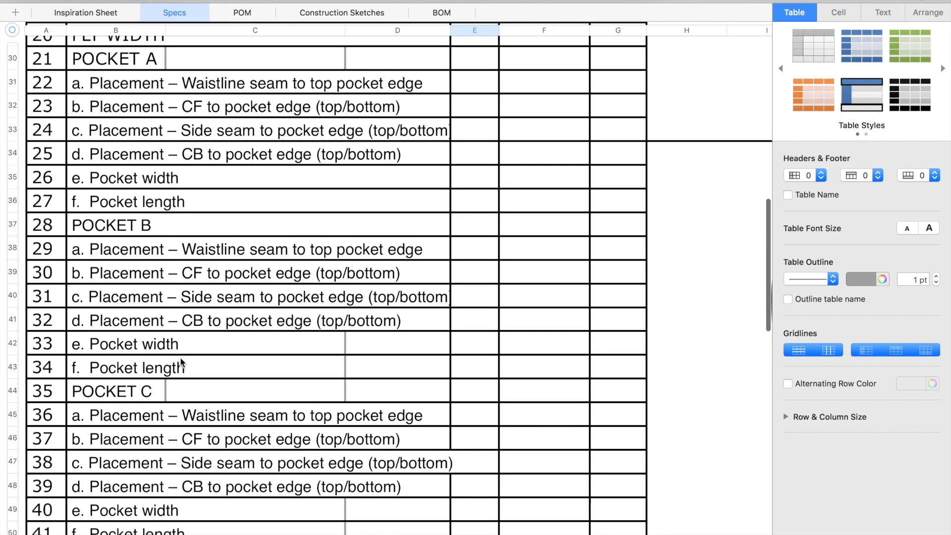
pyautogui.scroll(-3)
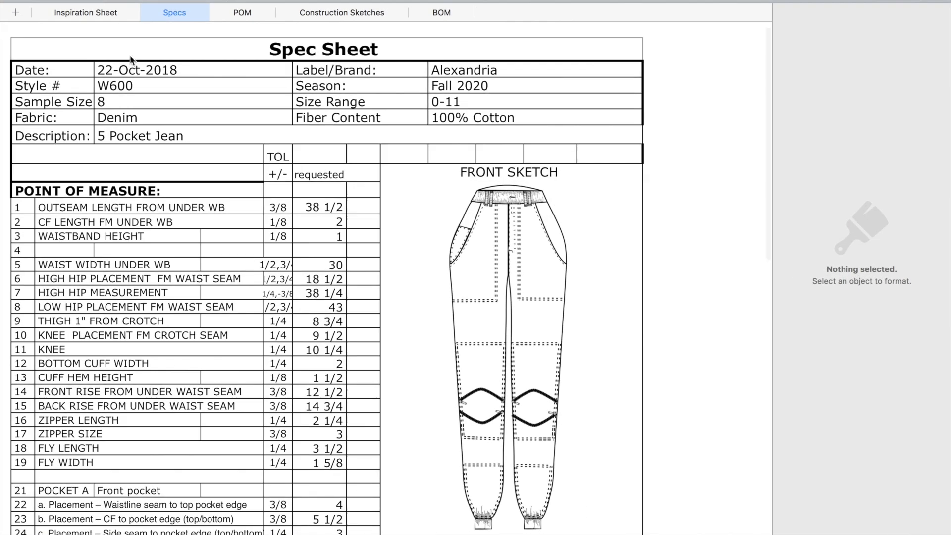
# Step: Review the last pocket and belt-loop rows, then bring up Illustrator's recent-files screen
pyautogui.scroll(-3)
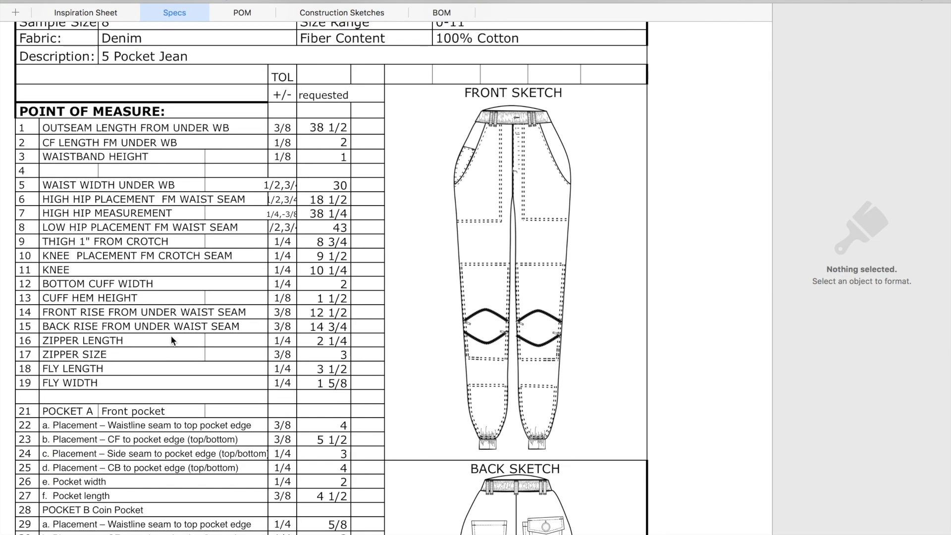
pyautogui.scroll(-3)
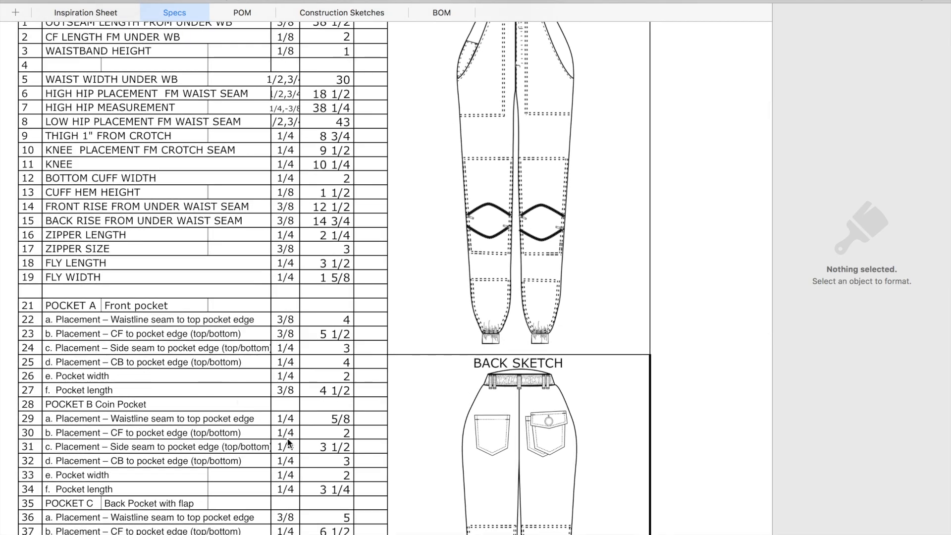
pyautogui.scroll(-3)
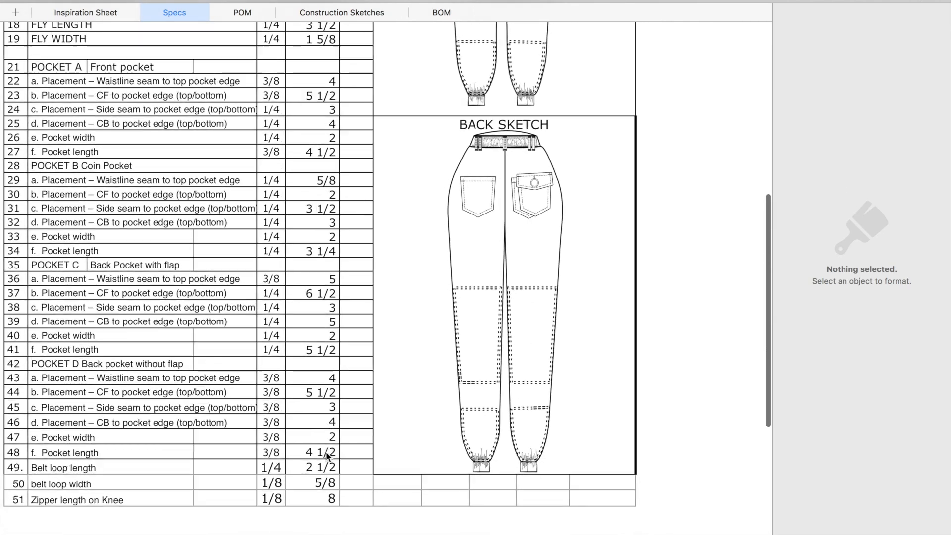
pyautogui.click(242, 12)
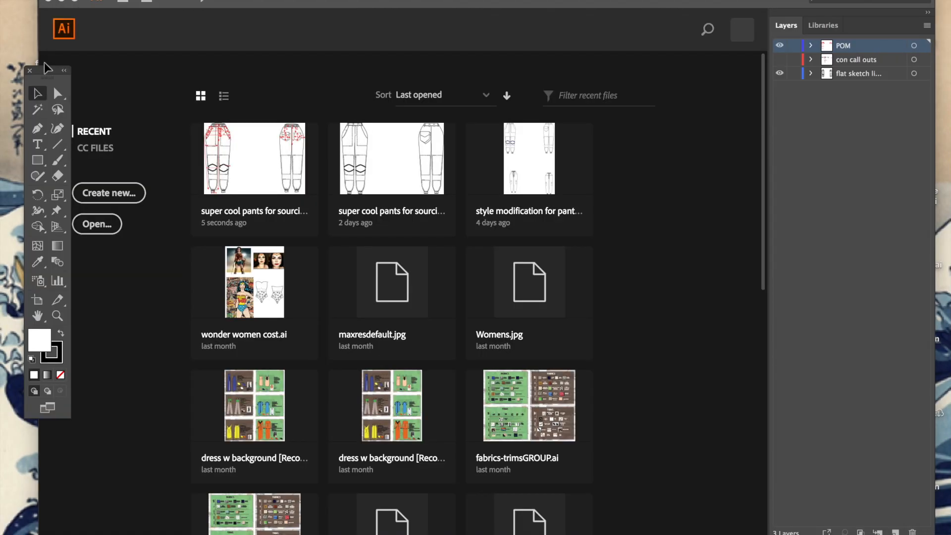
# Step: Reopen the pants sketch and swap the POM arrows layer for the con call outs layer
pyautogui.doubleClick(254, 159)
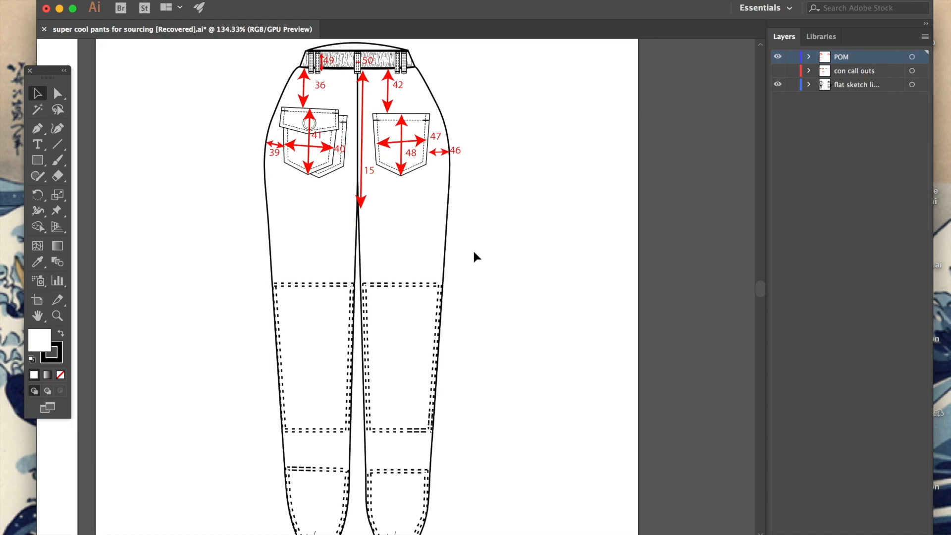
pyautogui.scroll(-3)
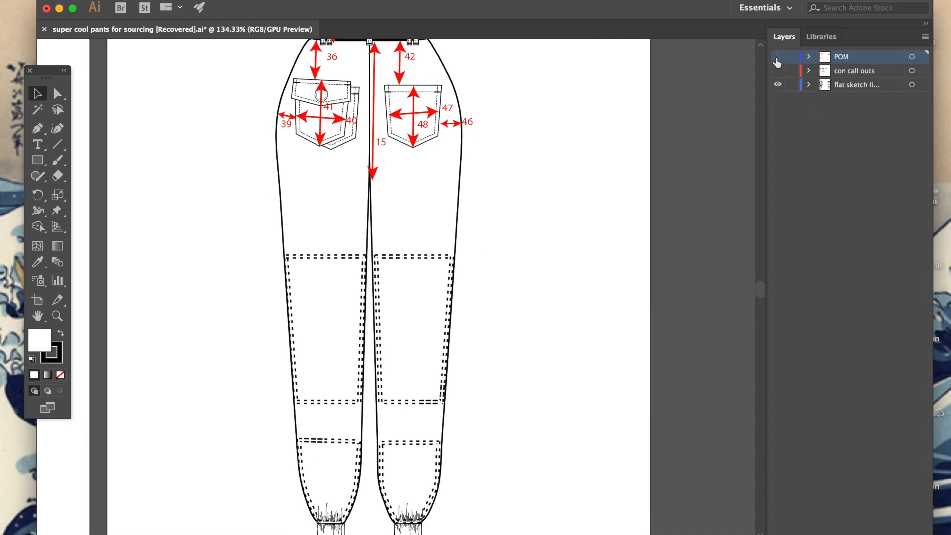
pyautogui.click(778, 56)
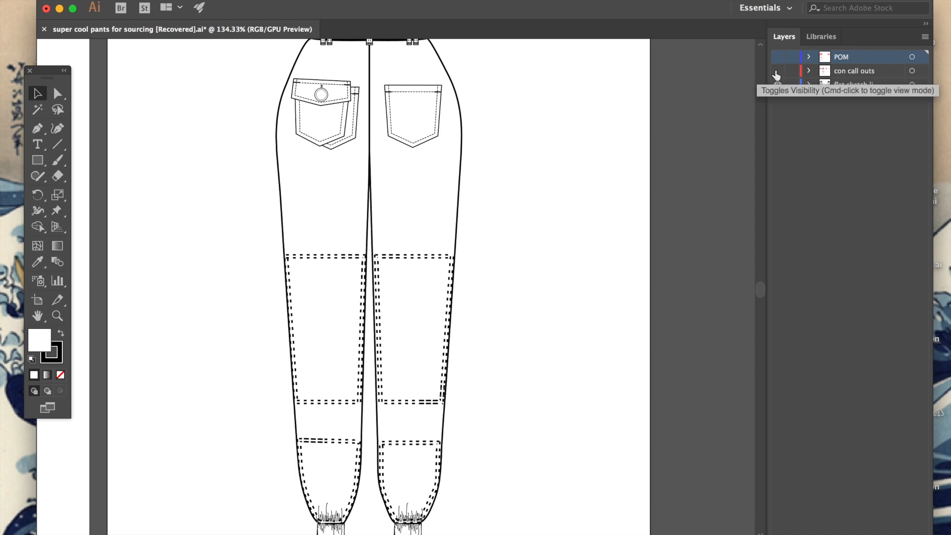
pyautogui.click(778, 85)
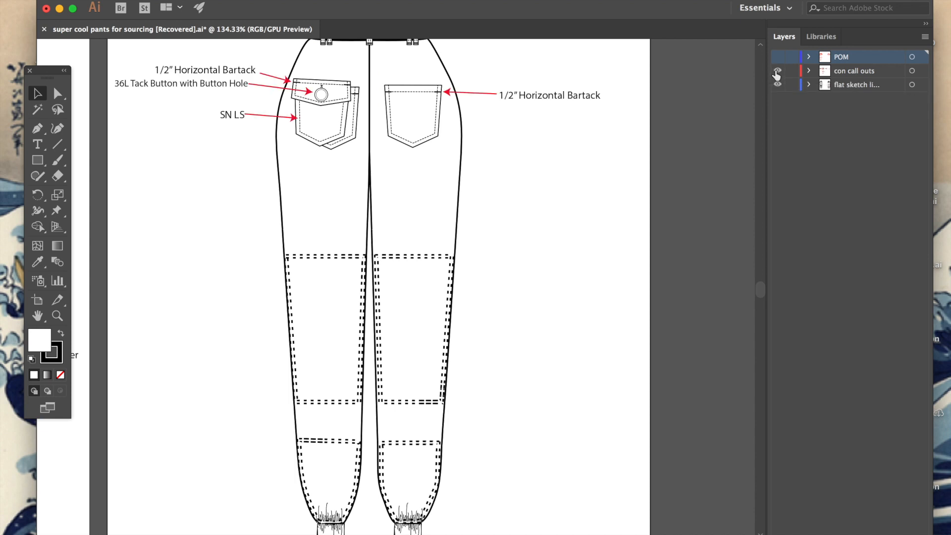